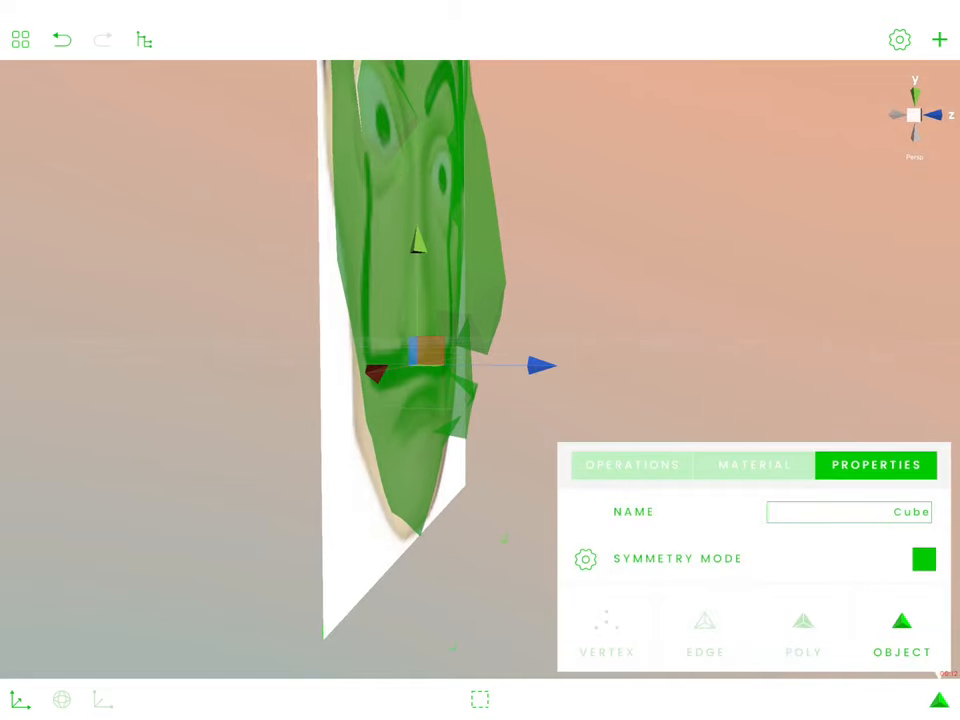
# Check the green material colour's alpha in Edge mode, then return to editing the mesh front-on
pyautogui.click(704, 636)
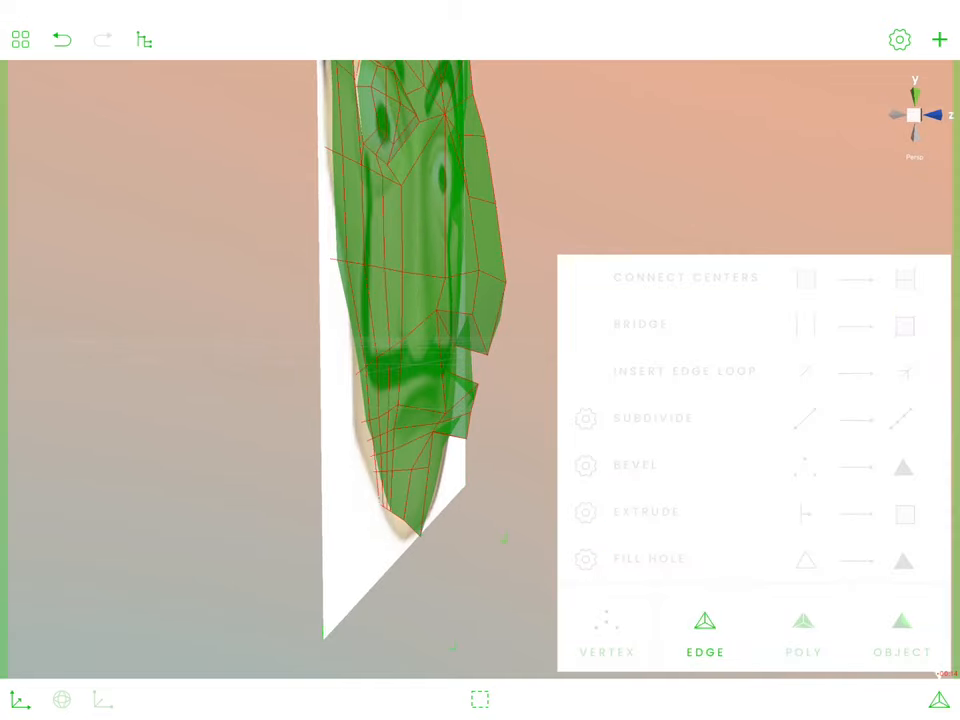
pyautogui.click(900, 636)
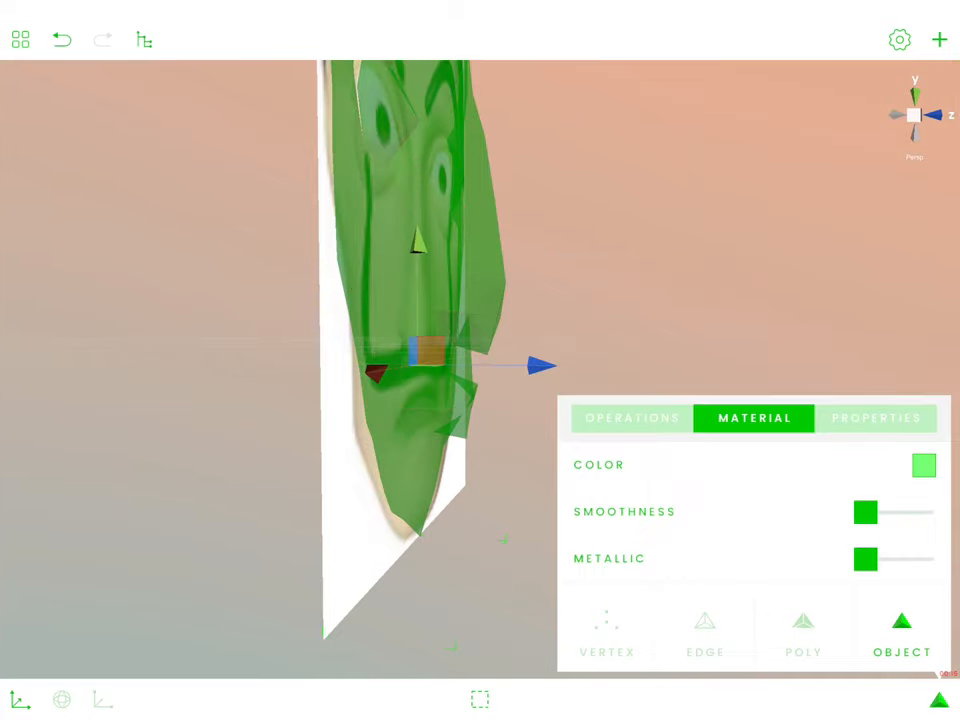
pyautogui.click(922, 464)
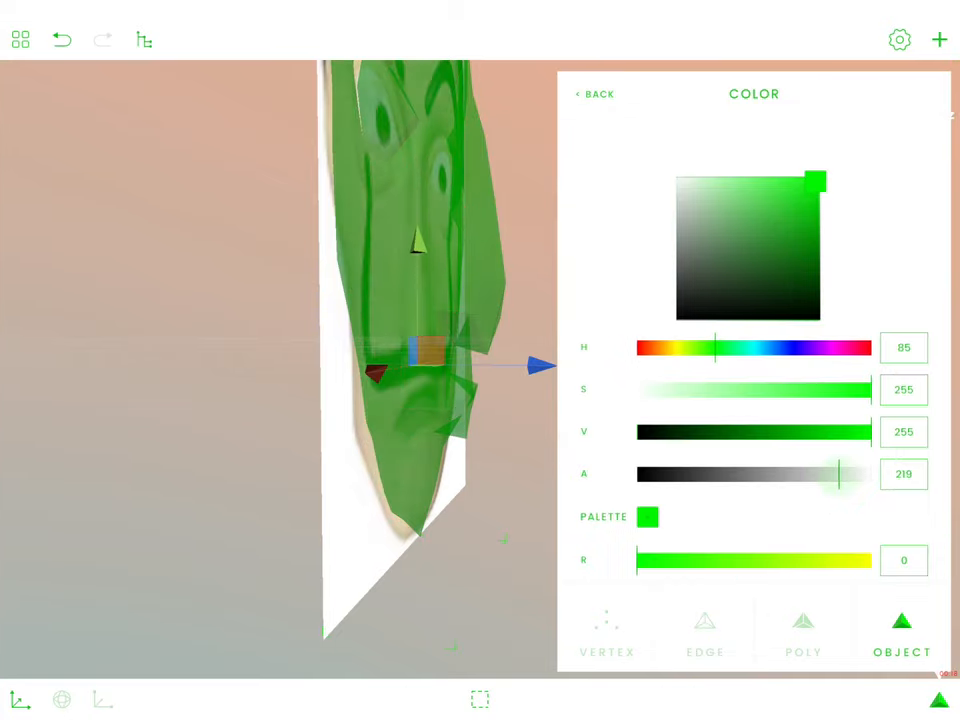
pyautogui.click(704, 624)
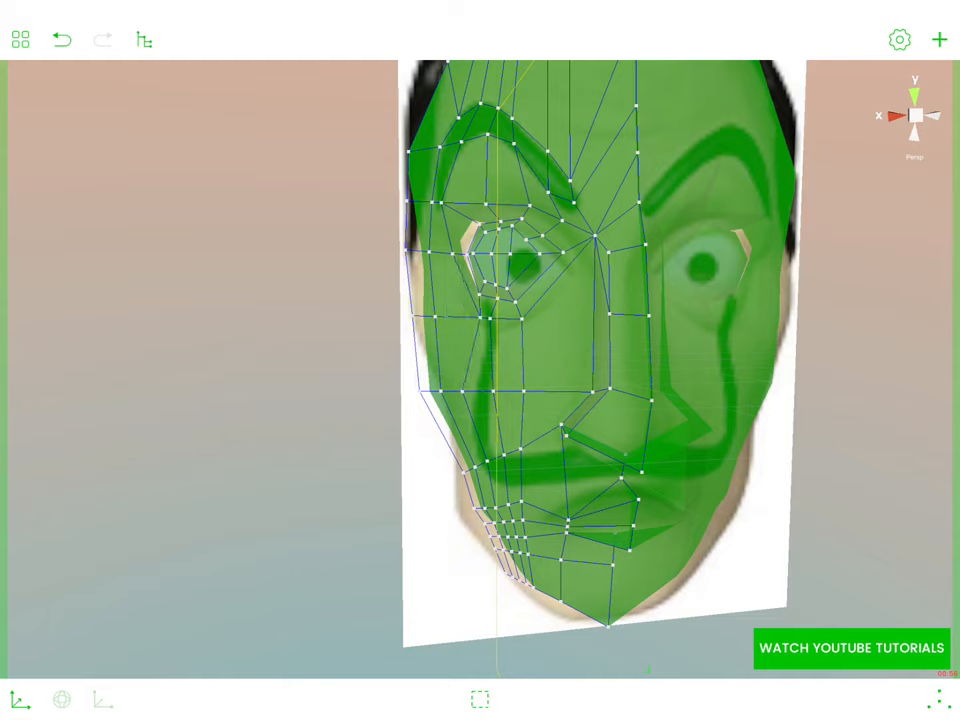
# Move a vertex beside the left eye onto the reference eye outline, then show the mesh edges
pyautogui.click(430, 376)
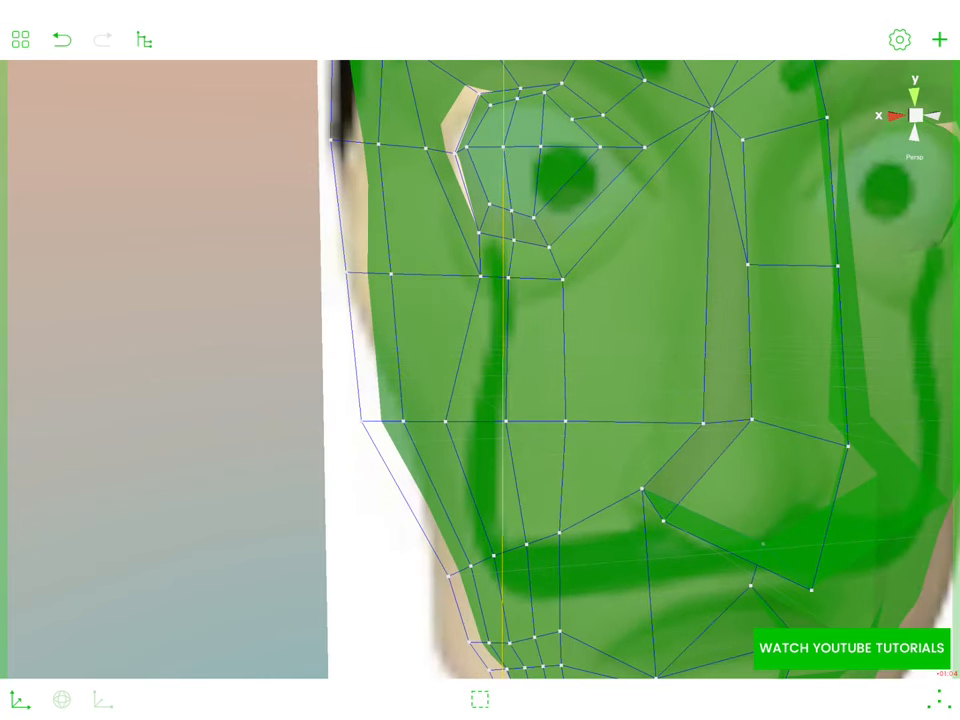
pyautogui.click(490, 250)
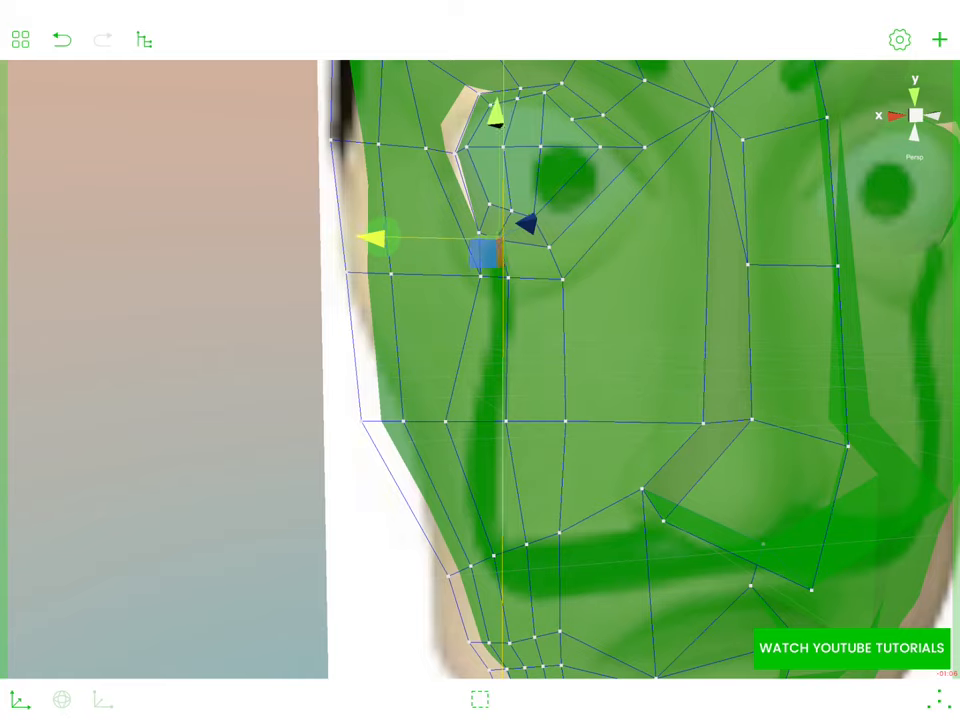
pyautogui.moveTo(486, 244); pyautogui.dragTo(470, 244)
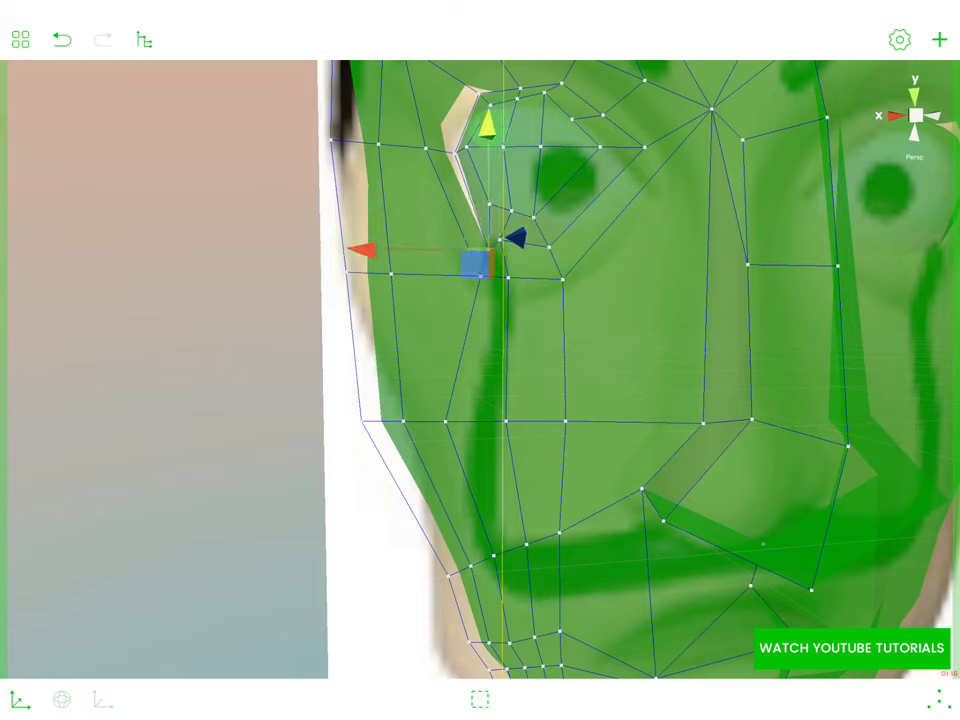
pyautogui.moveTo(480, 260); pyautogui.dragTo(440, 410)
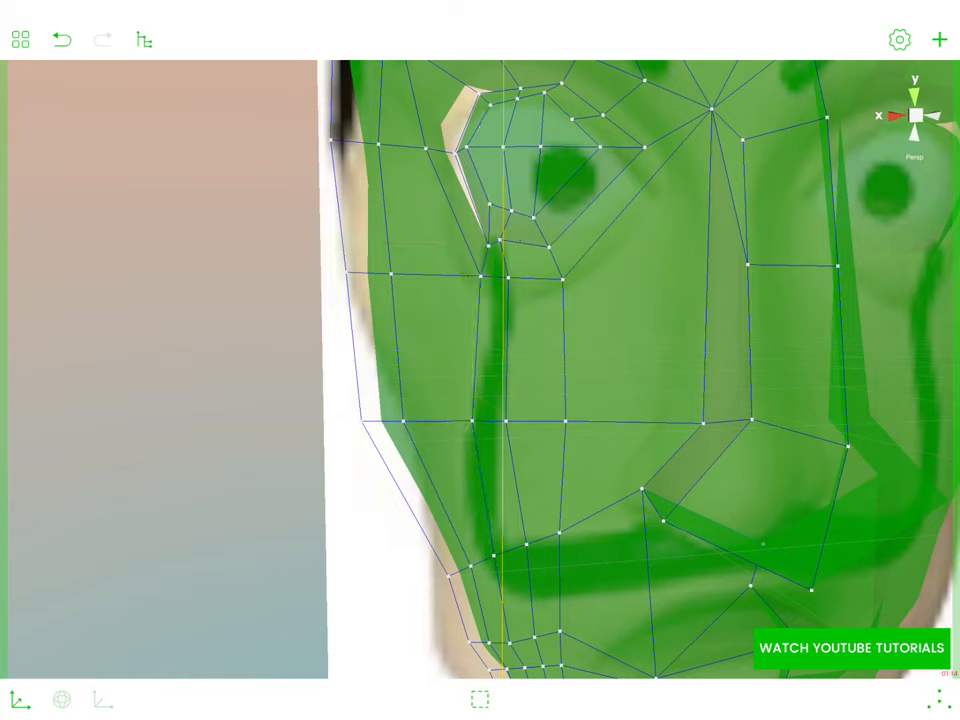
pyautogui.click(492, 422)
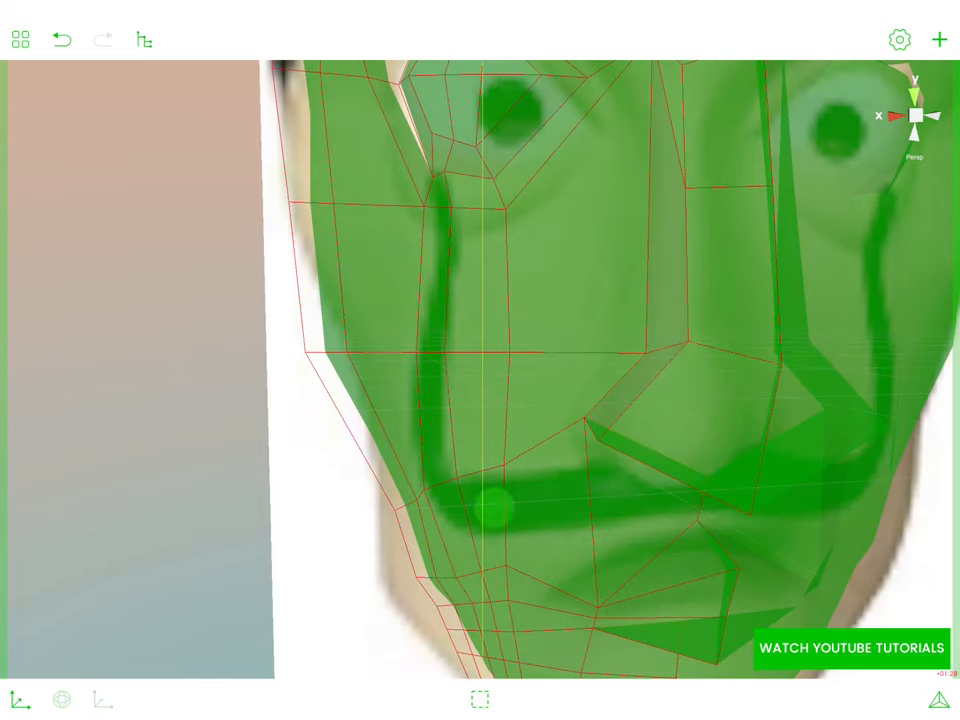
# Select geometry by the mustache and pull an upper-nose vertex forward into a pointed bump
pyautogui.click(488, 512)
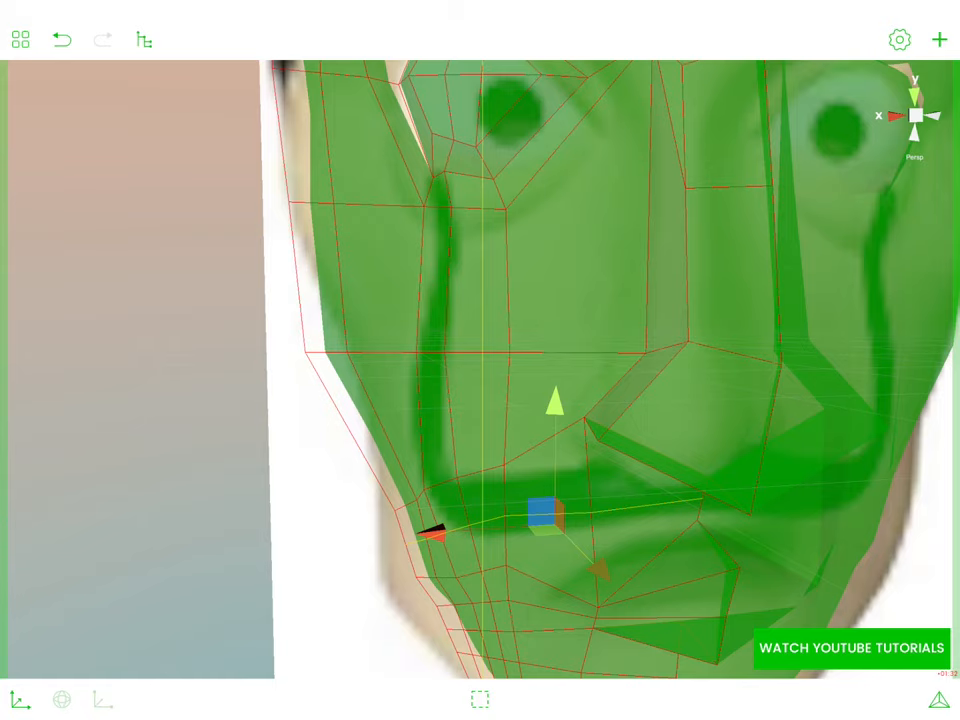
pyautogui.moveTo(544, 524); pyautogui.dragTo(404, 290)
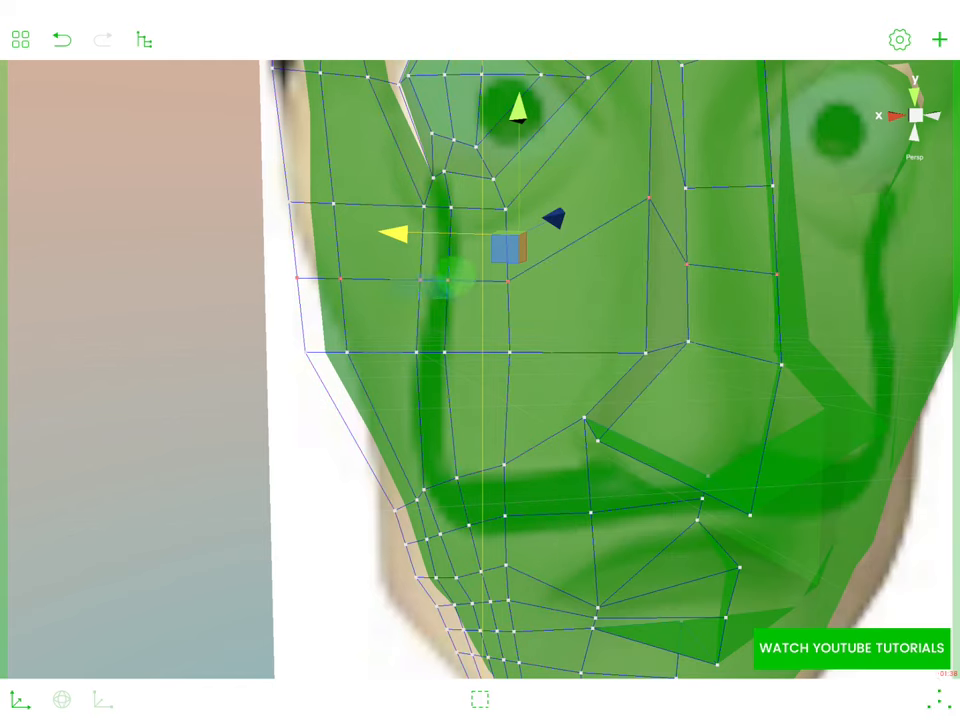
pyautogui.moveTo(500, 250); pyautogui.dragTo(430, 290)
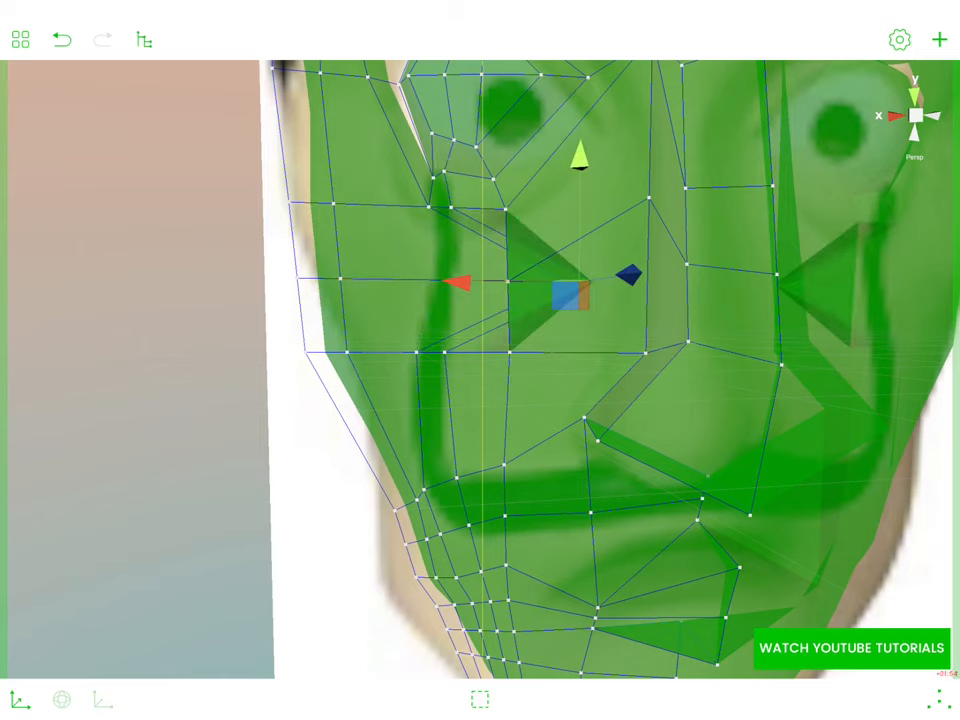
# Move nose edges outward so the nose protrudes as a 3D shape over the reference
pyautogui.click(104, 40)
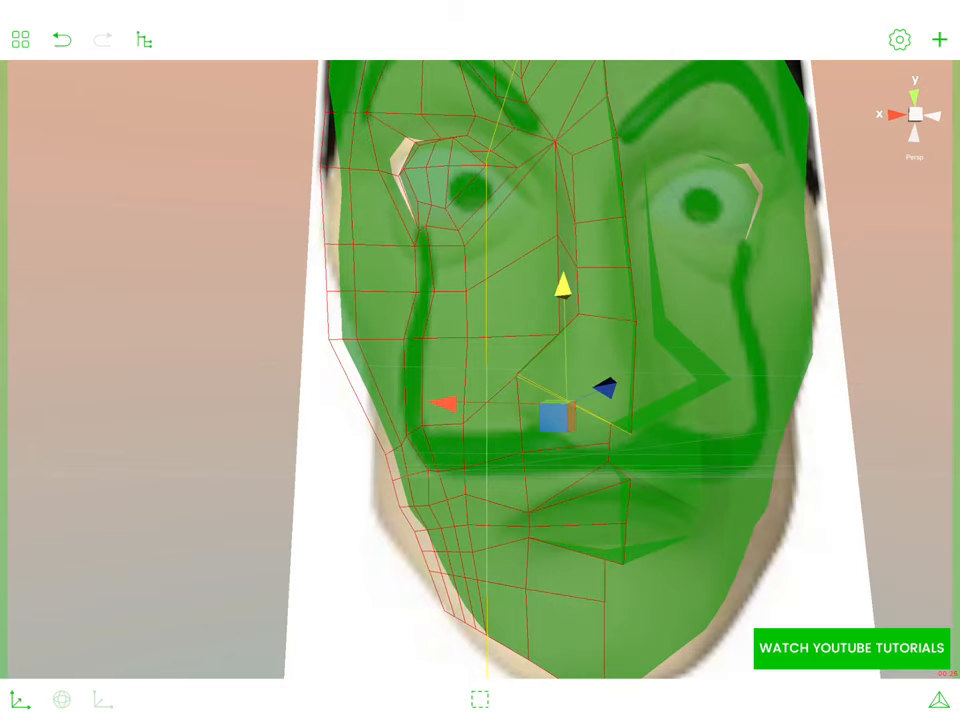
# Drag nose and mustache vertices to sharpen the nose and extend the mustache rightward
pyautogui.moveTo(562, 414); pyautogui.dragTo(570, 300)
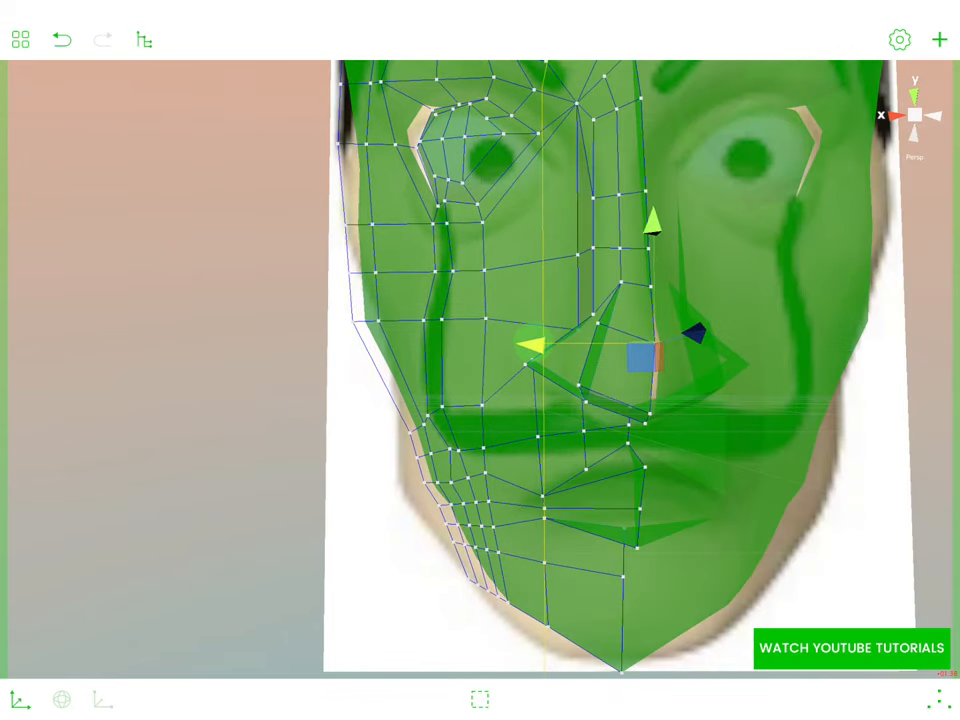
# Orbit around the face and blend the nose and mustache vertices into the surrounding mesh
pyautogui.moveTo(600, 350); pyautogui.dragTo(500, 300)
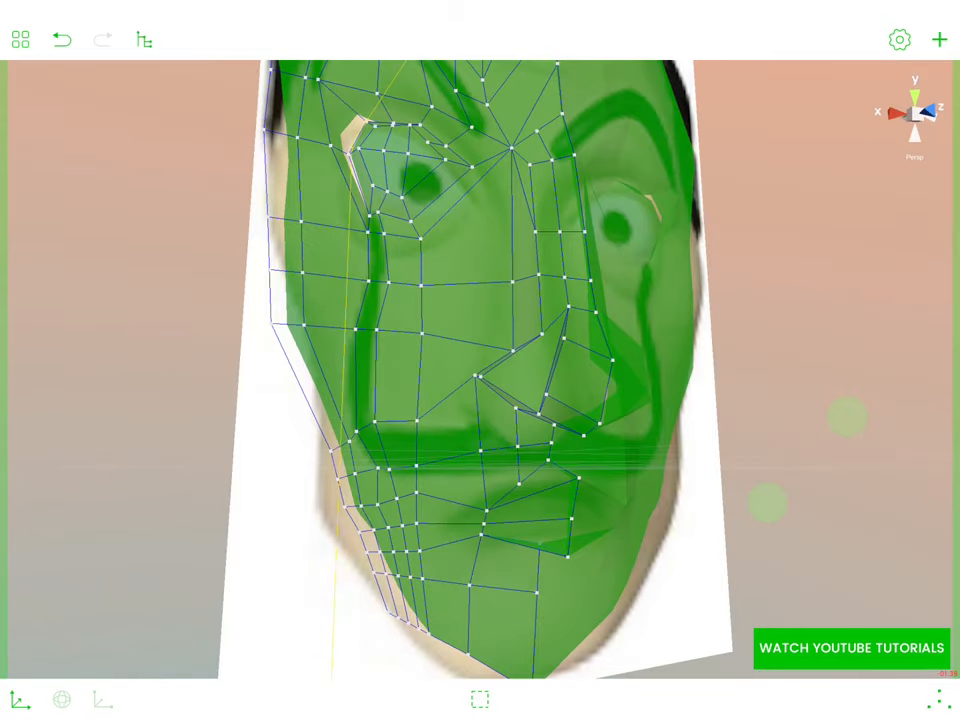
pyautogui.click(596, 440)
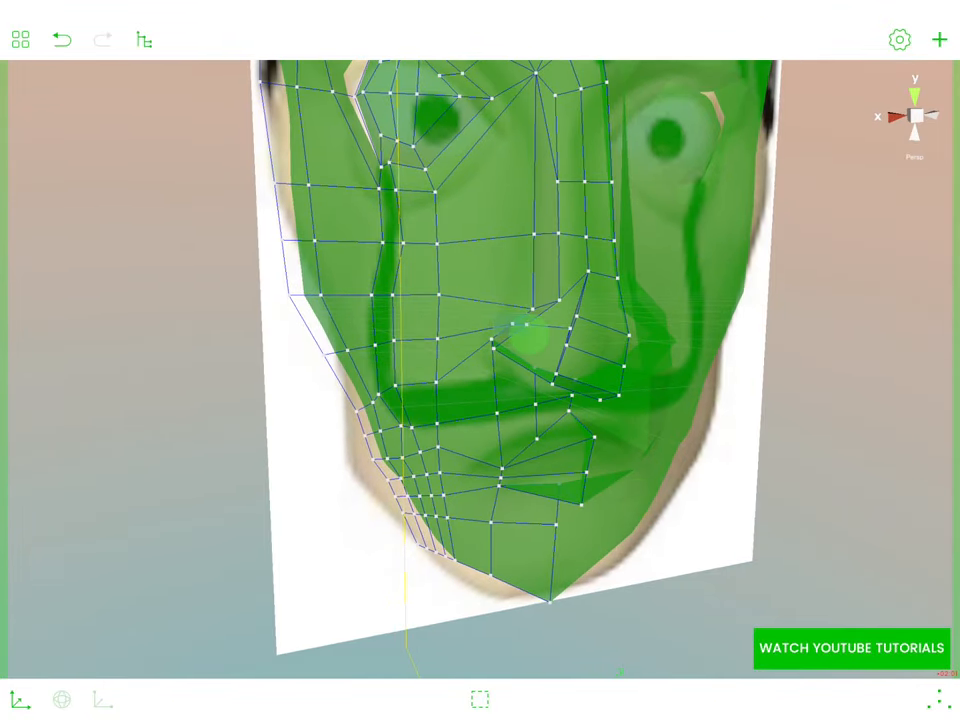
pyautogui.click(516, 324)
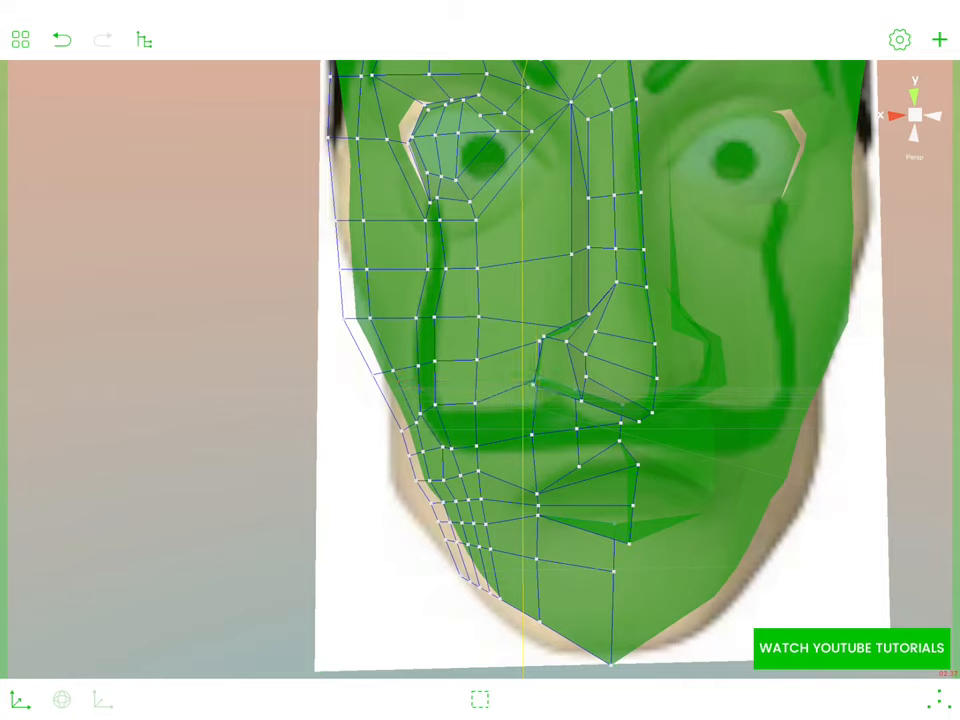
# View the finished face as a whole object from the side with its material settings
pyautogui.click(536, 360)
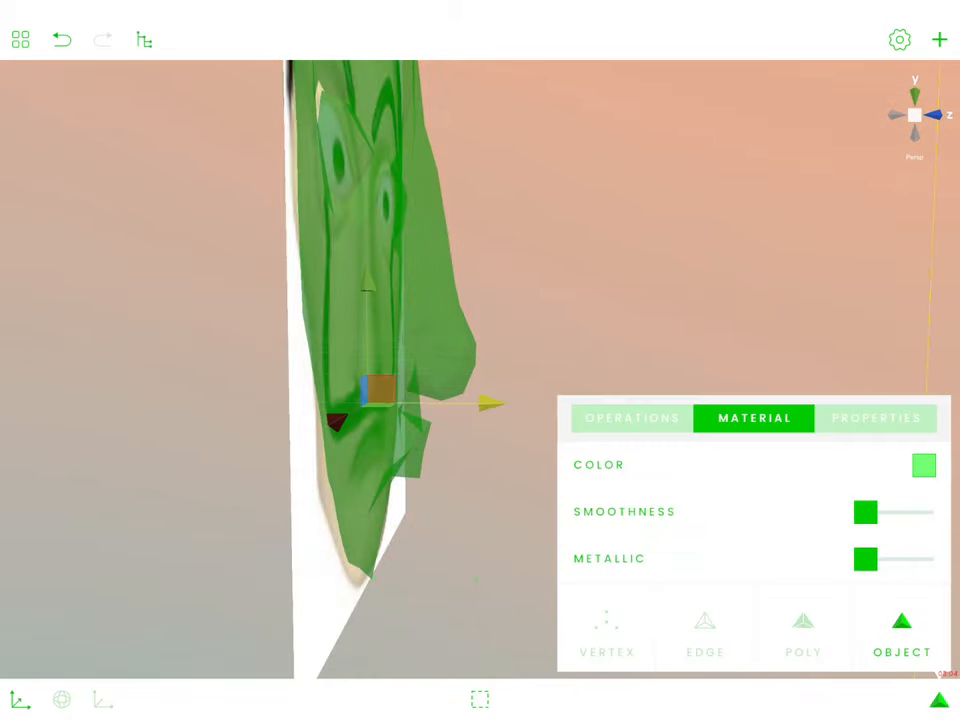
# Review the app settings' camera and scene options such as background and ambient light
pyautogui.click(924, 464)
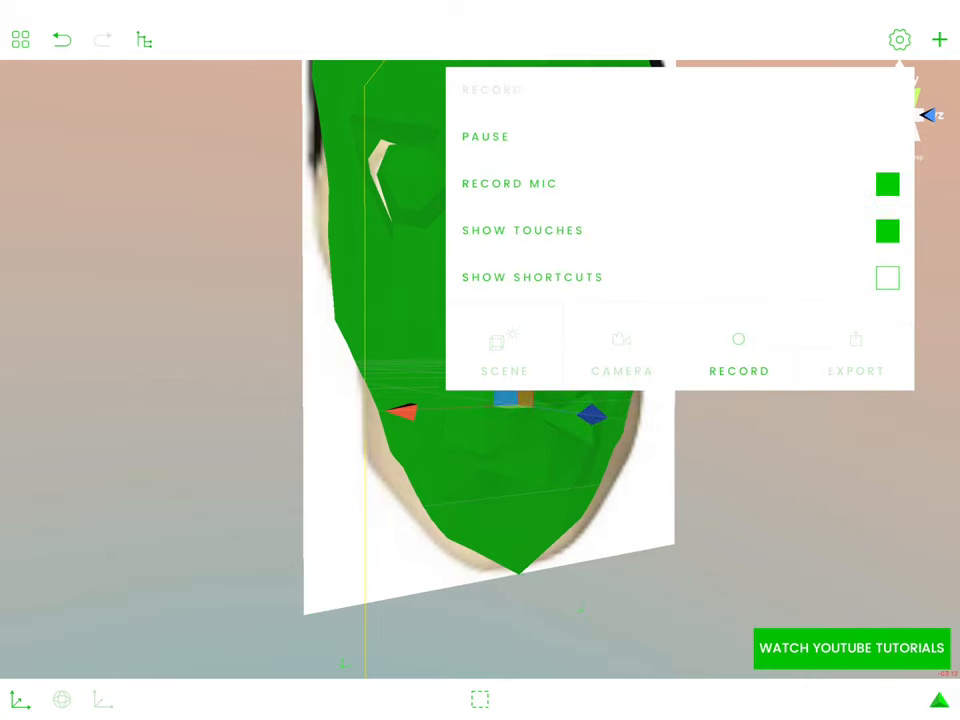
pyautogui.click(622, 396)
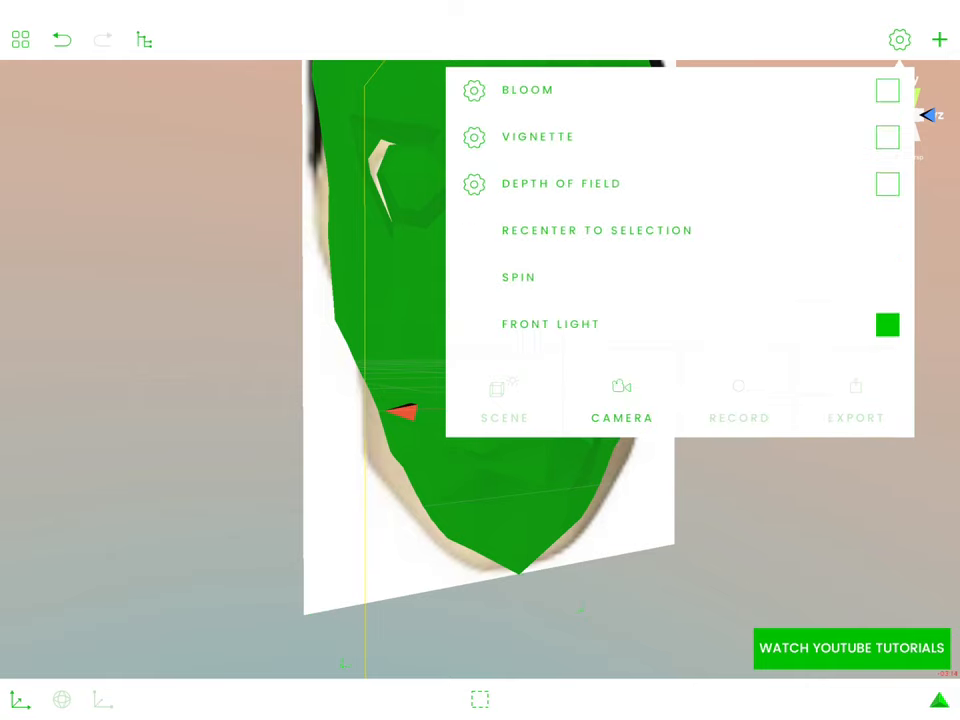
pyautogui.click(504, 418)
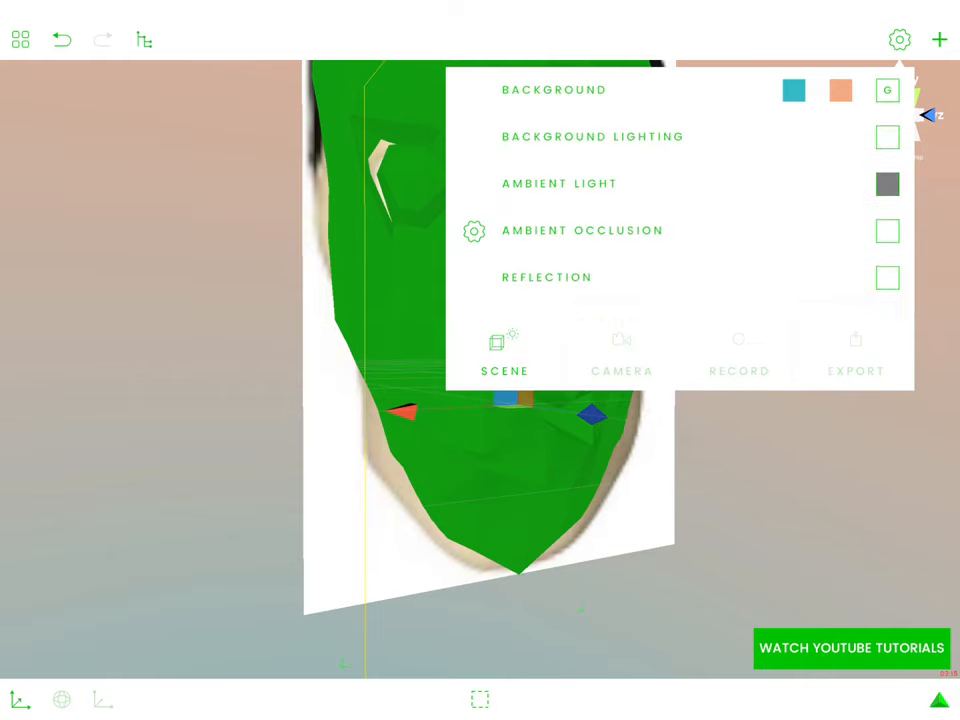